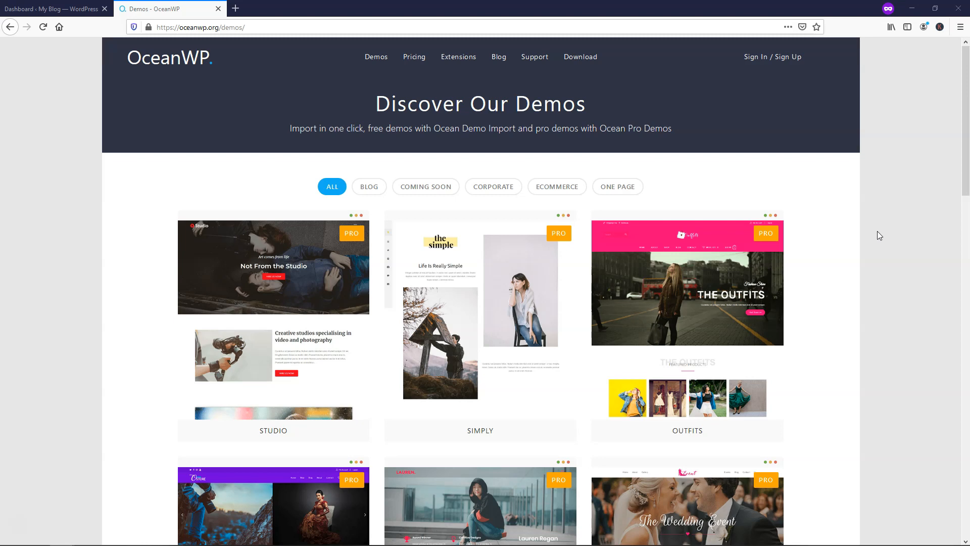
pyautogui.moveTo(842, 221)
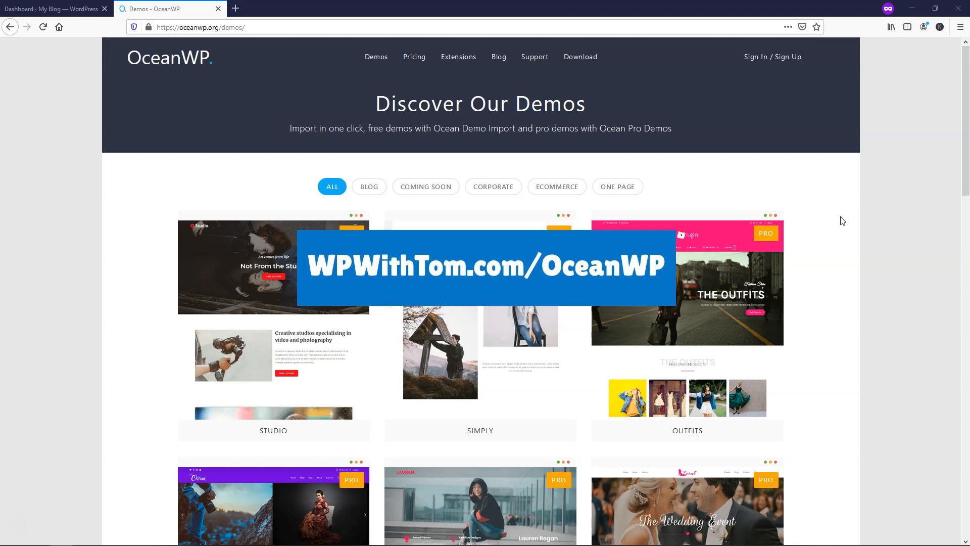
pyautogui.moveTo(867, 223)
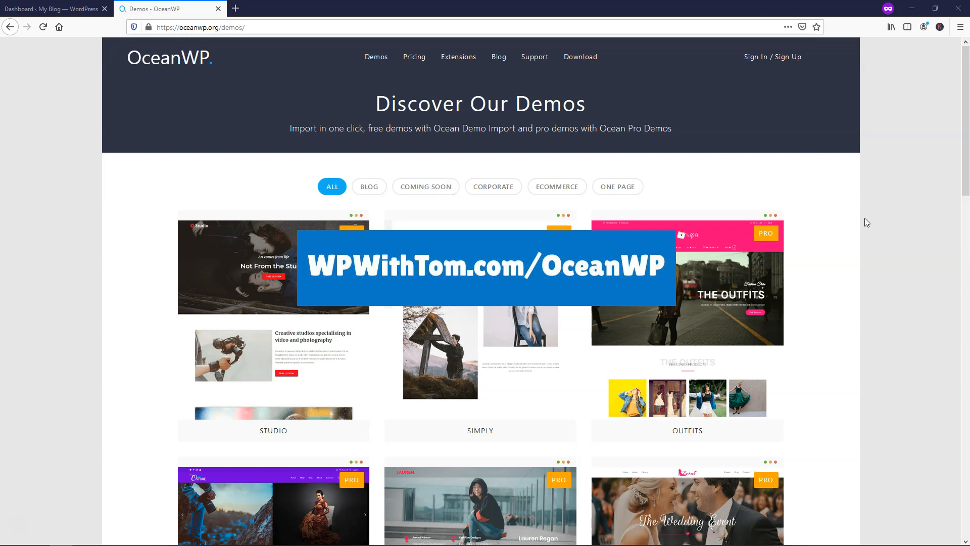
# - Scroll through the Corporate demo homepage, then go to its Our Work portfolio page
pyautogui.scroll(-3)
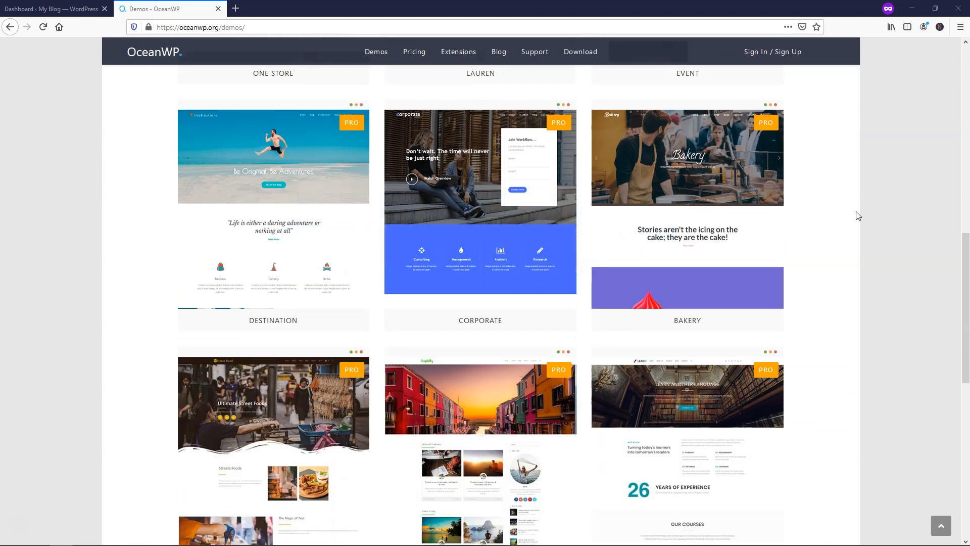
pyautogui.scroll(-3)
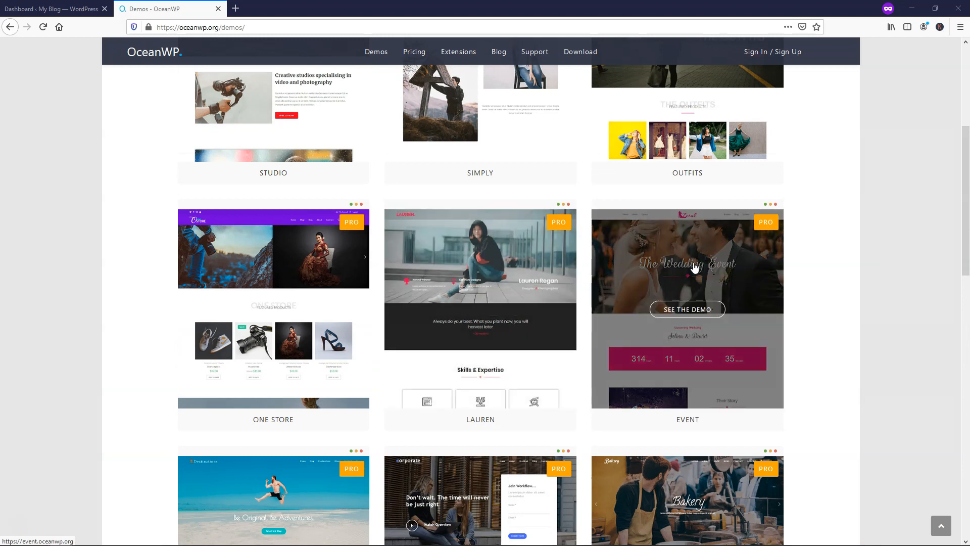
pyautogui.scroll(-3)
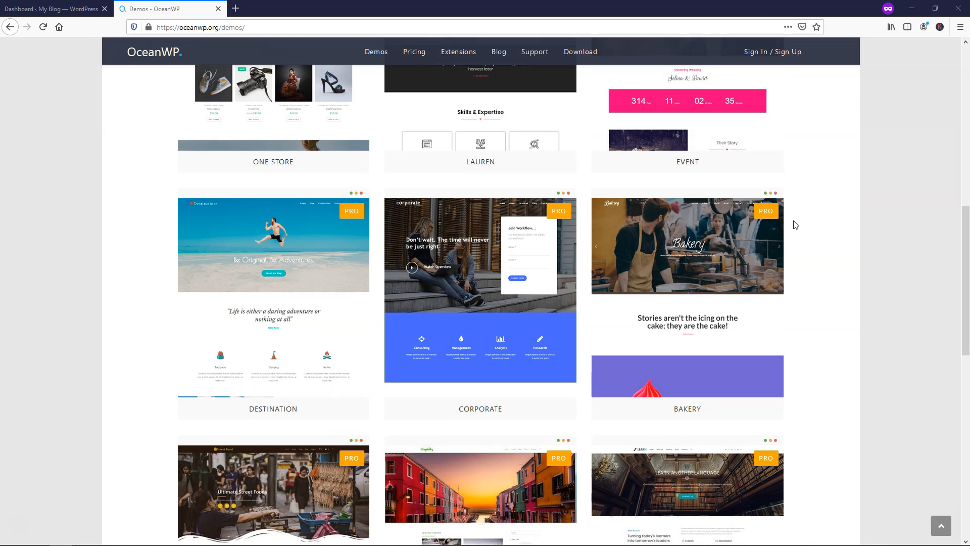
pyautogui.moveTo(449, 250)
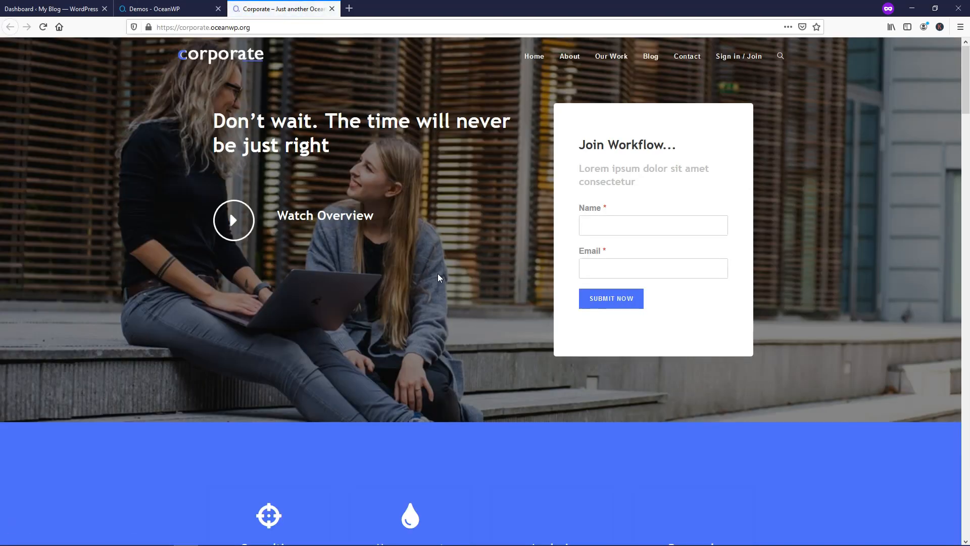
pyautogui.scroll(-3)
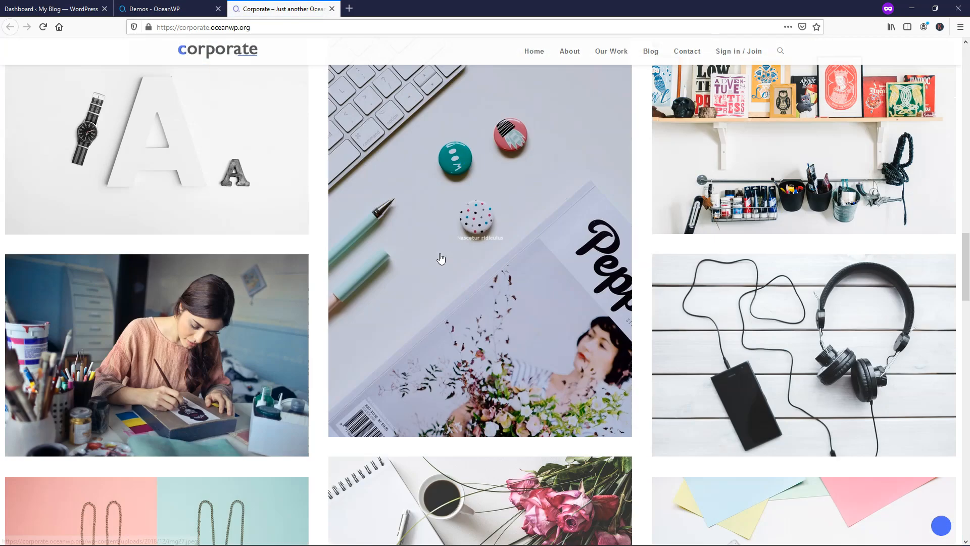
pyautogui.scroll(3)
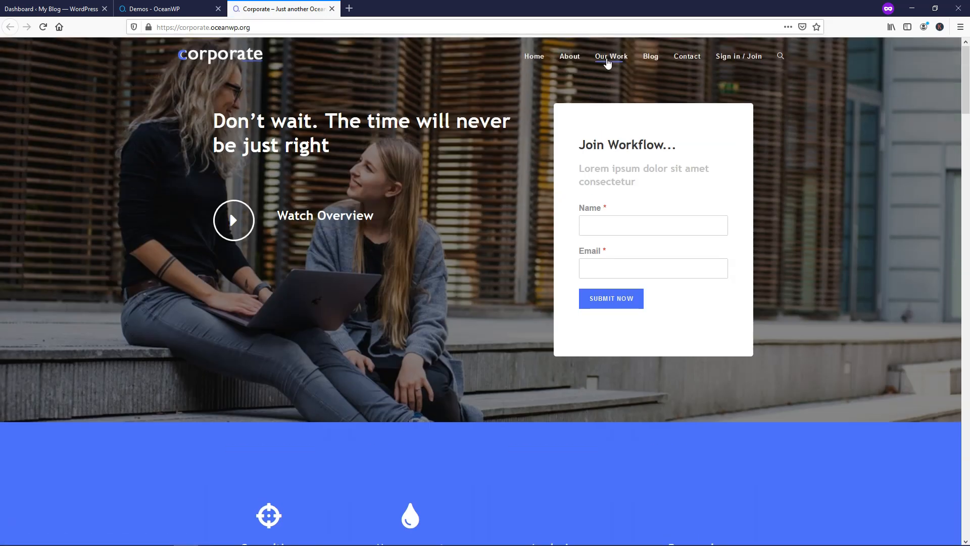
pyautogui.click(611, 56)
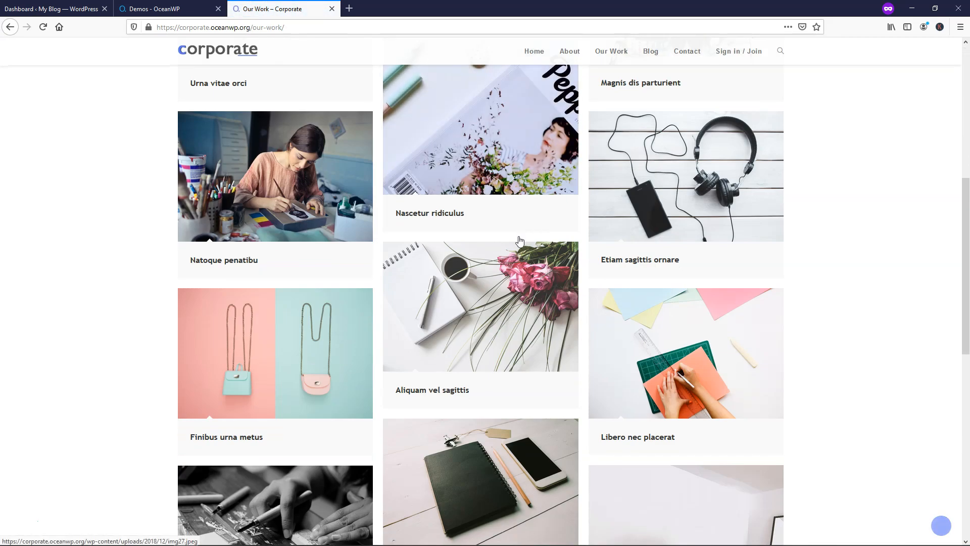
pyautogui.scroll(3)
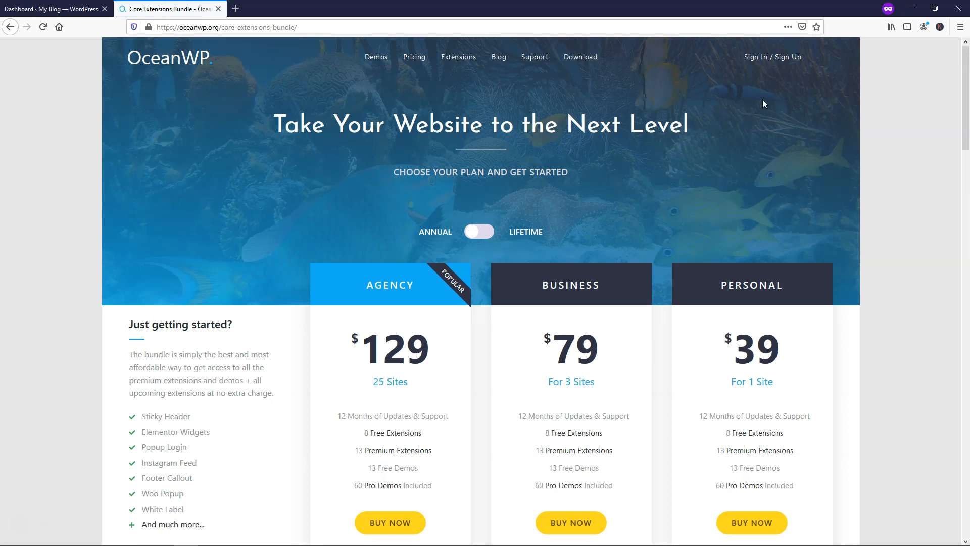
# - Log in as 'wpwithtom' and download the free OceanWP theme from My Account
pyautogui.click(772, 56)
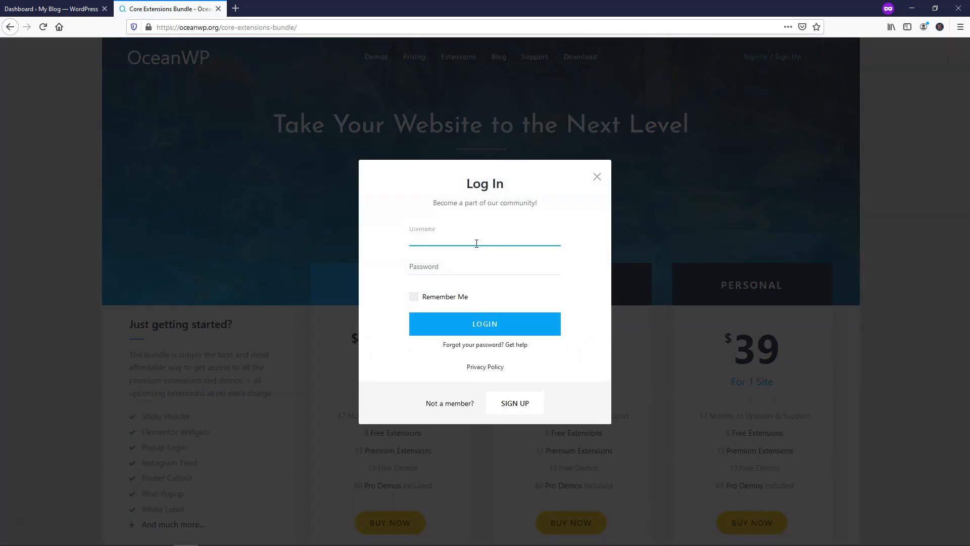
pyautogui.write('wpwithtom')
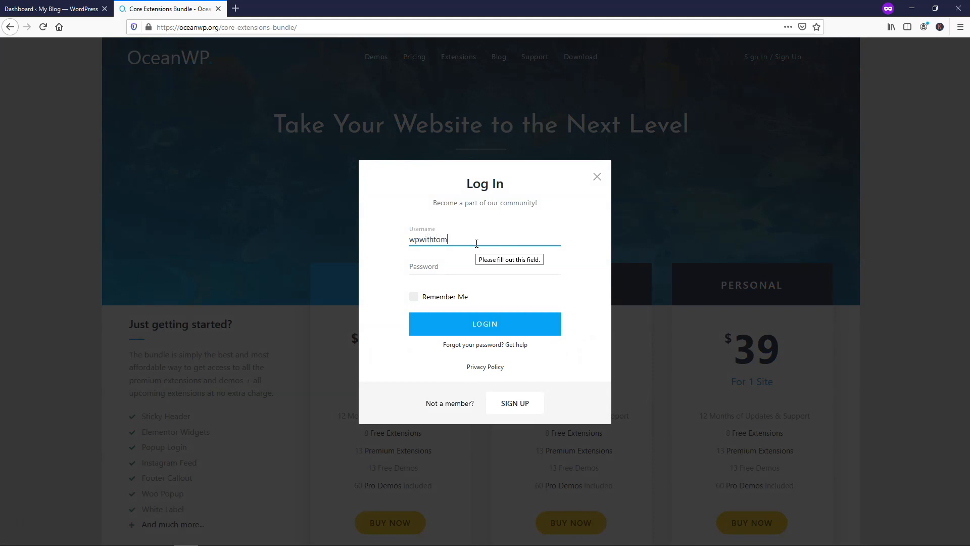
pyautogui.click(485, 323)
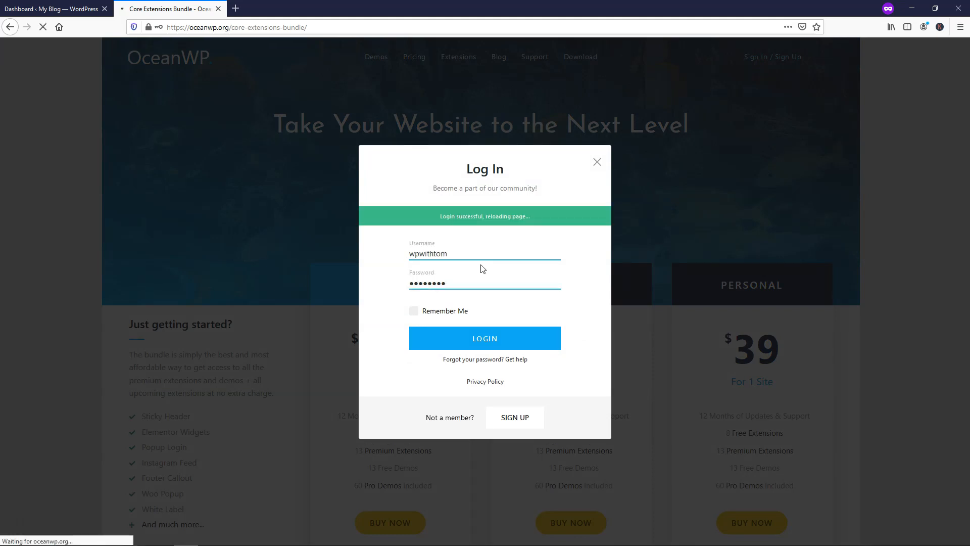
pyautogui.click(485, 338)
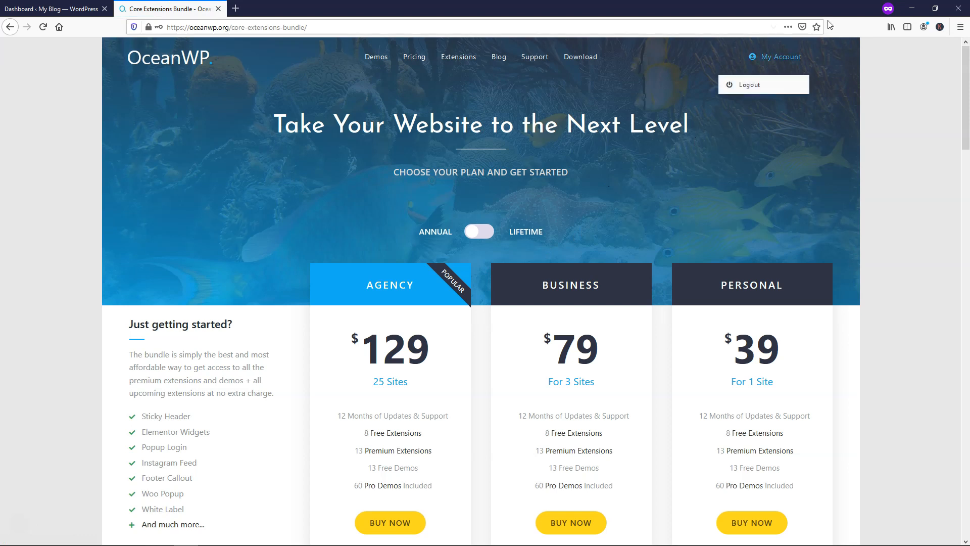
pyautogui.click(778, 56)
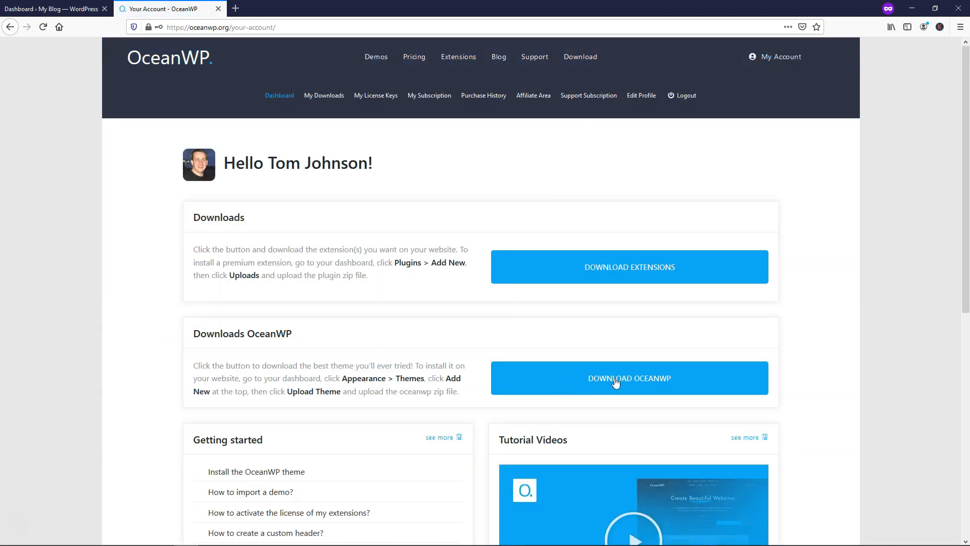
pyautogui.click(629, 378)
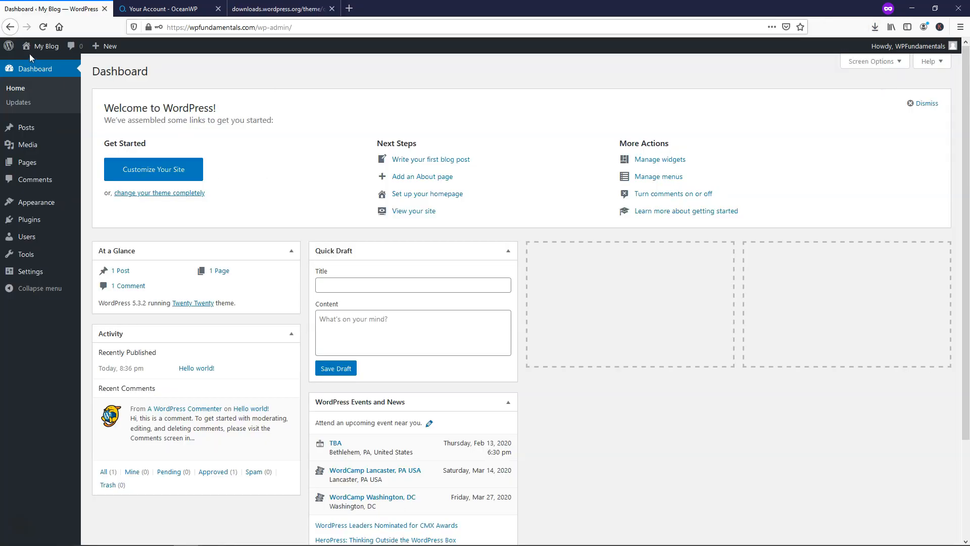
pyautogui.moveTo(285, 103)
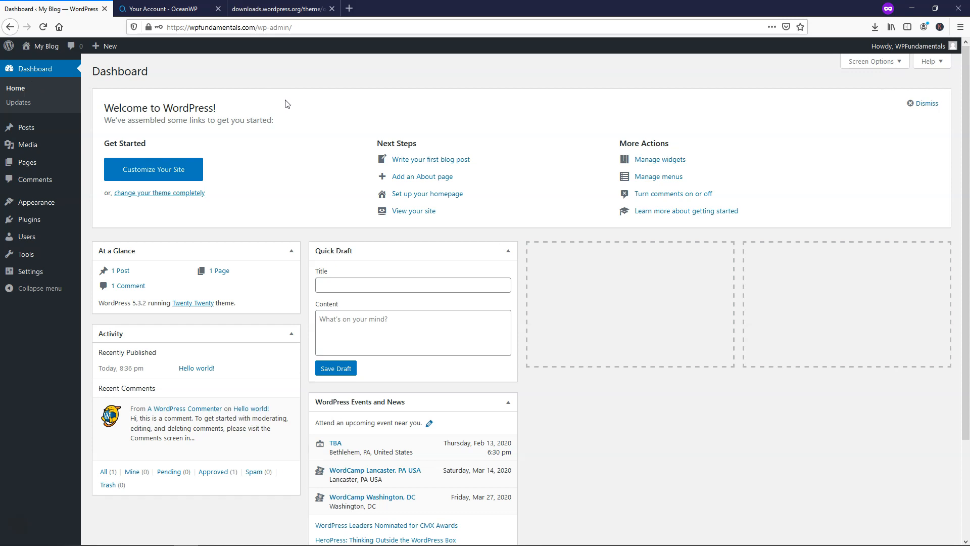
pyautogui.moveTo(41, 69)
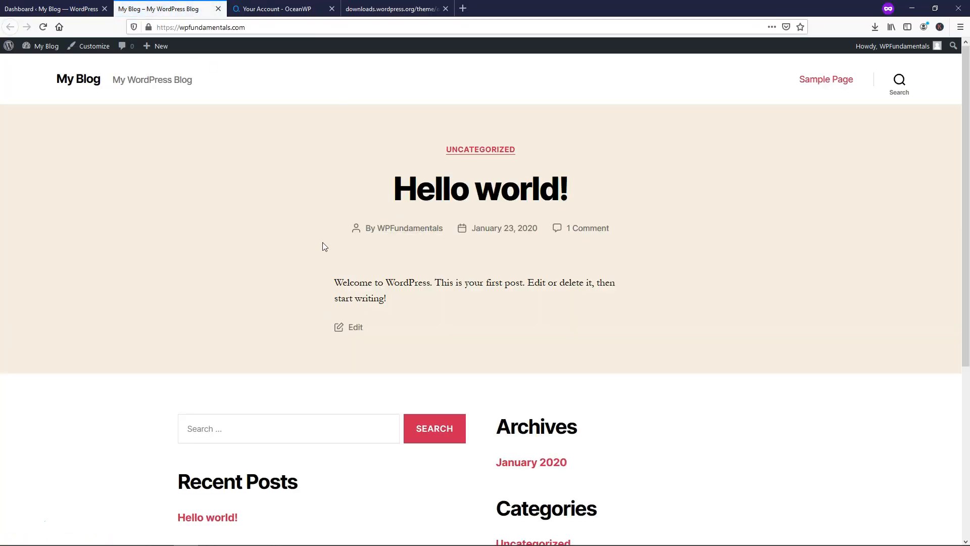
pyautogui.moveTo(218, 9)
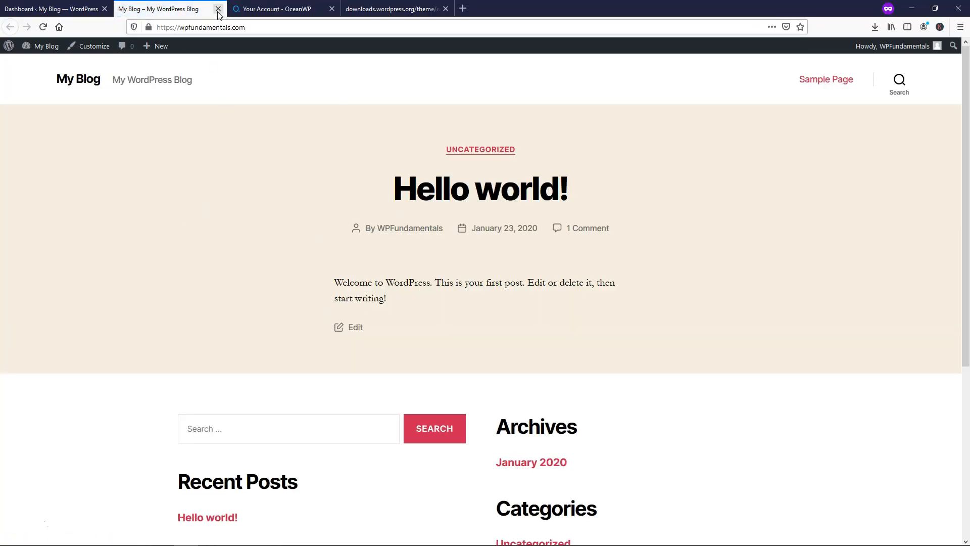
# - Leave the live My Blog tab and switch back to the admin Dashboard tab
pyautogui.click(53, 9)
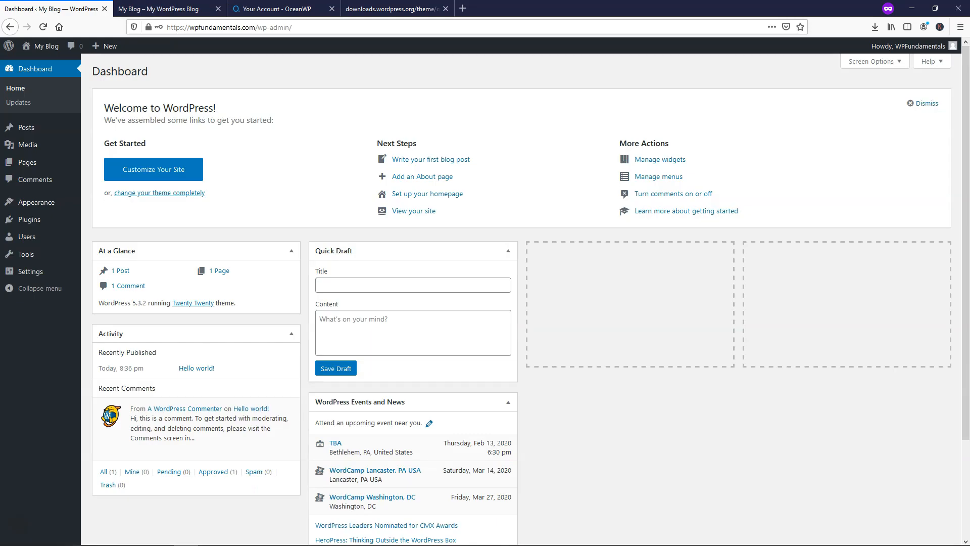
pyautogui.moveTo(33, 201)
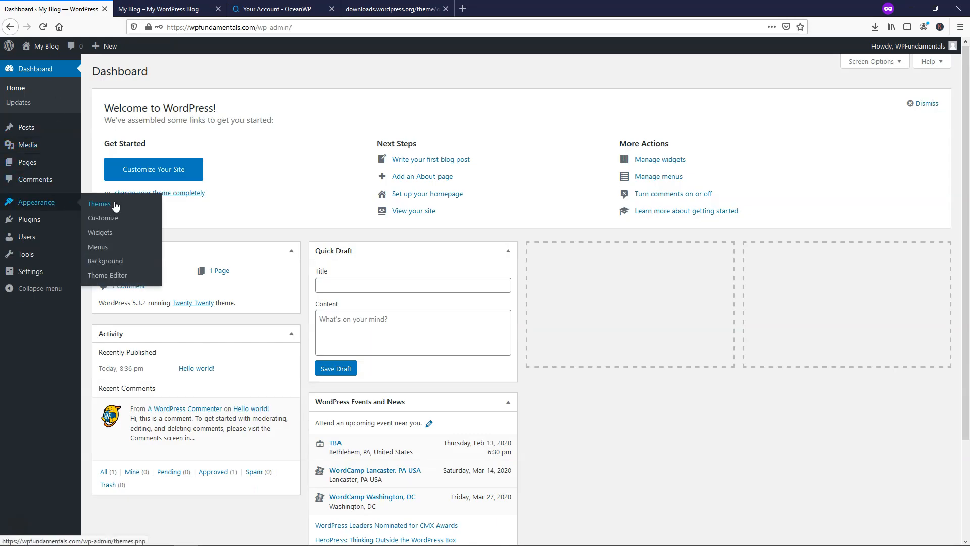
# - Under Appearance > Themes > Add New > Upload Theme, select oceanwp.1.7.4.zip
pyautogui.click(100, 204)
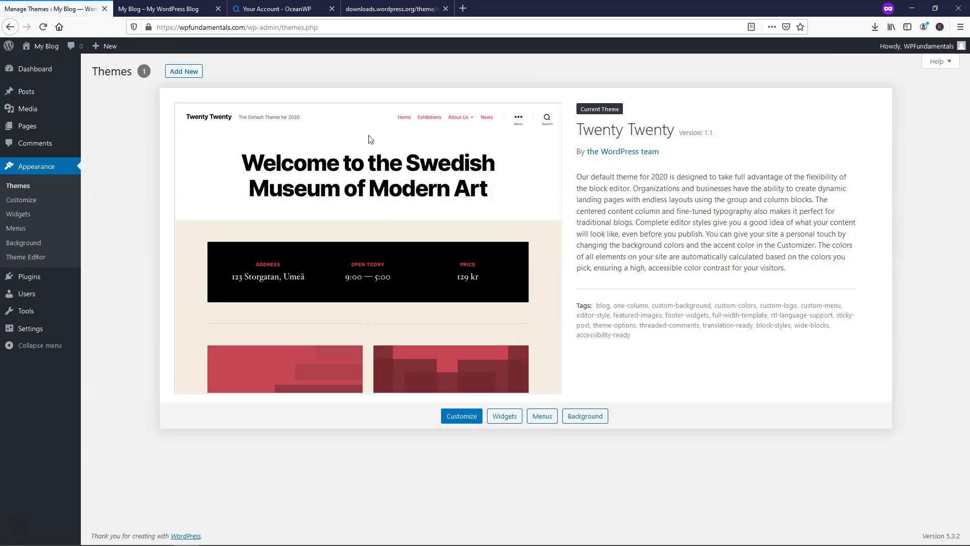
pyautogui.click(183, 70)
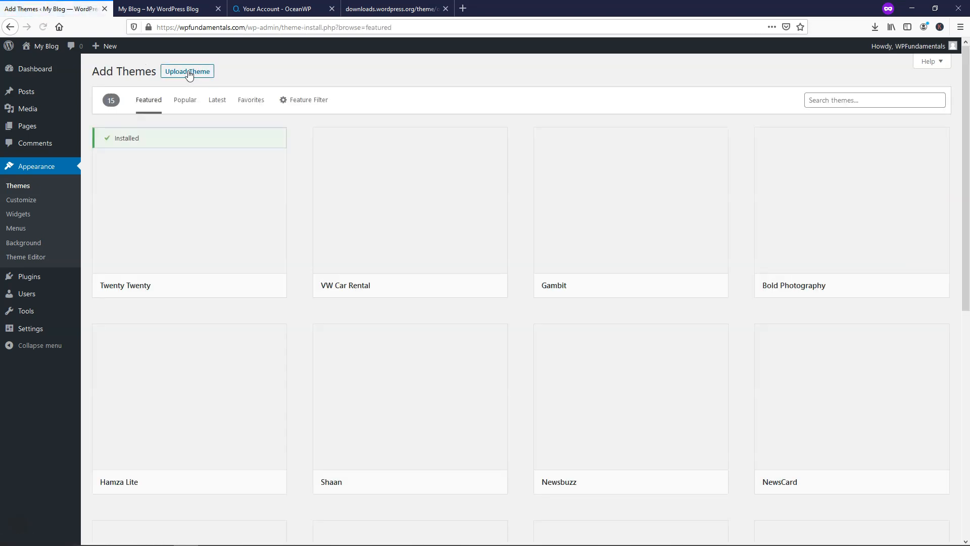
pyautogui.click(187, 71)
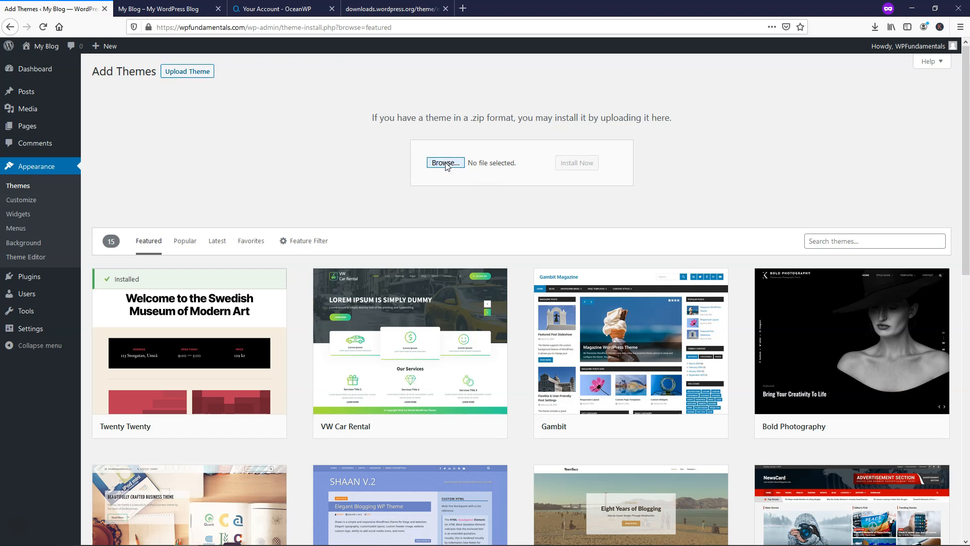
pyautogui.click(444, 162)
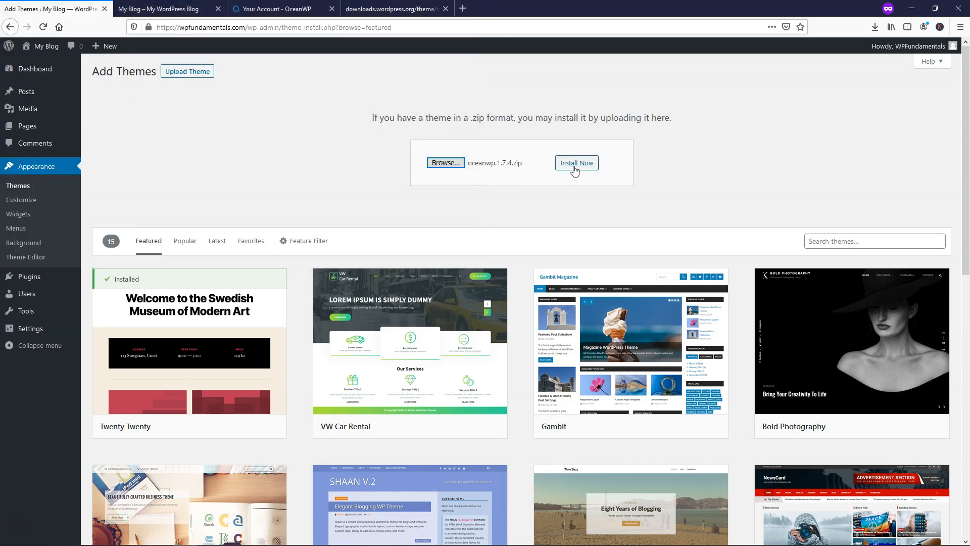
# - Install the oceanwp.1.7.4.zip package and activate OceanWP in place of Twenty Twenty
pyautogui.click(576, 162)
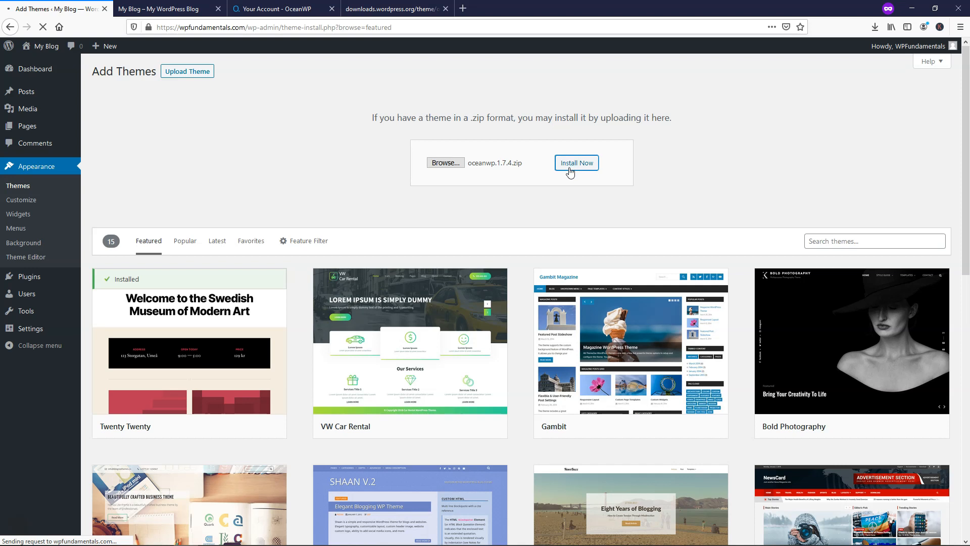
pyautogui.click(576, 163)
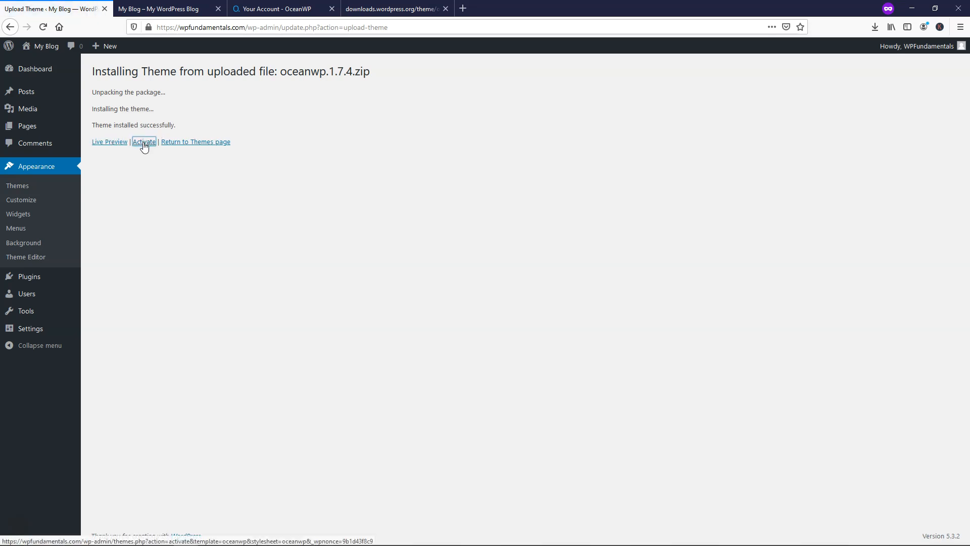
pyautogui.click(144, 141)
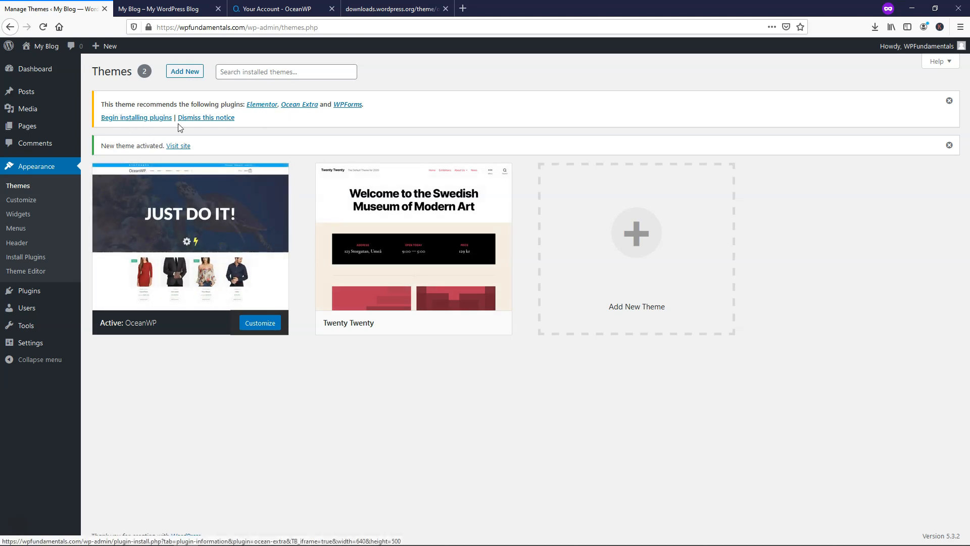
# - Bulk-install all three recommended plugins: Elementor, Ocean Extra and WPForms
pyautogui.click(136, 117)
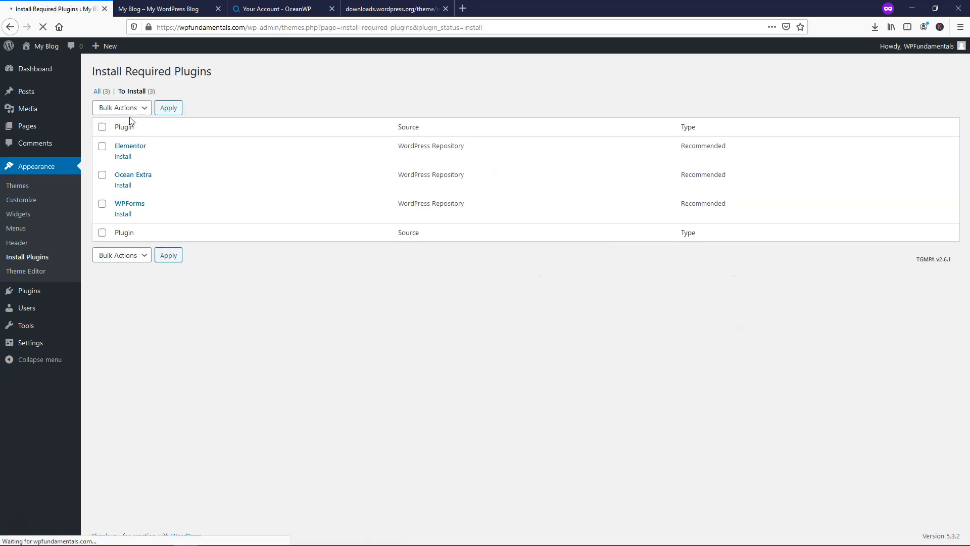
pyautogui.click(102, 127)
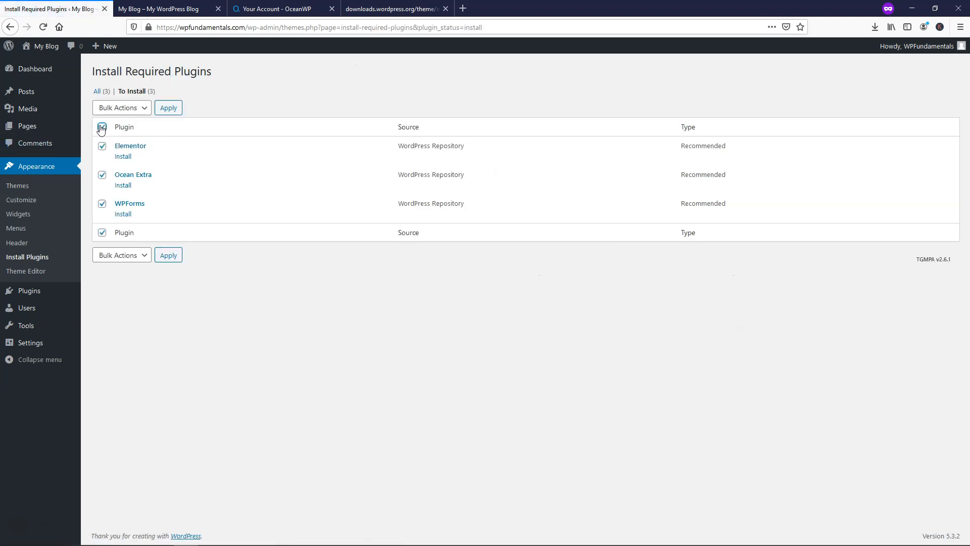
pyautogui.click(119, 107)
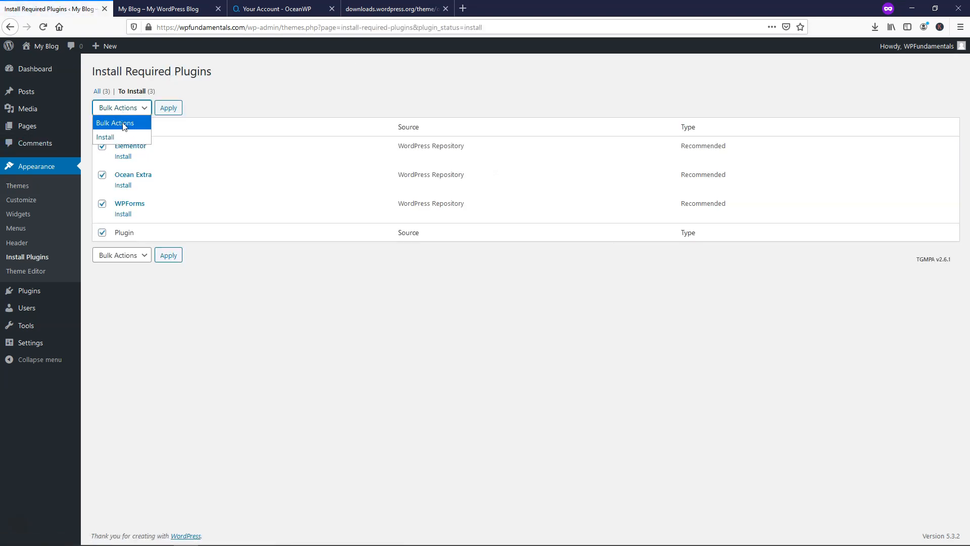
pyautogui.click(168, 107)
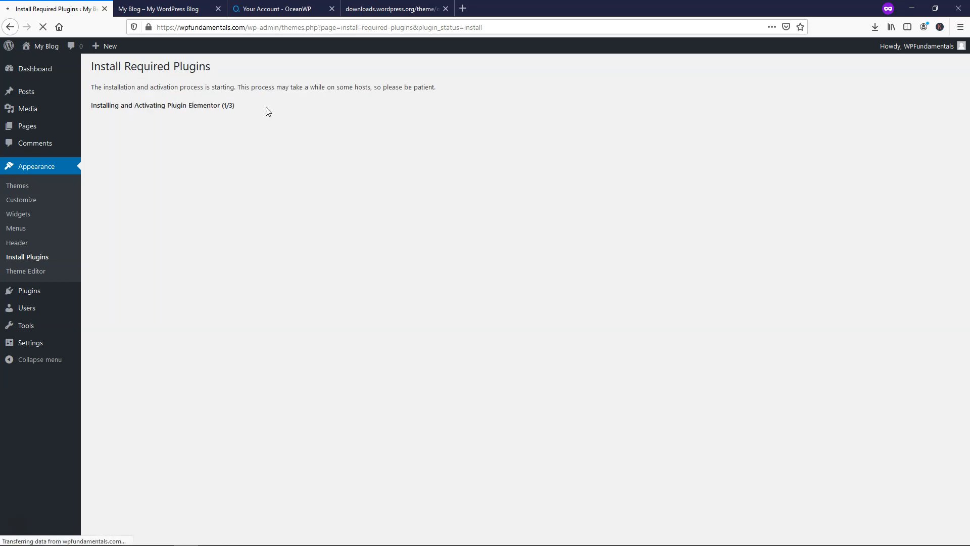
pyautogui.moveTo(276, 111)
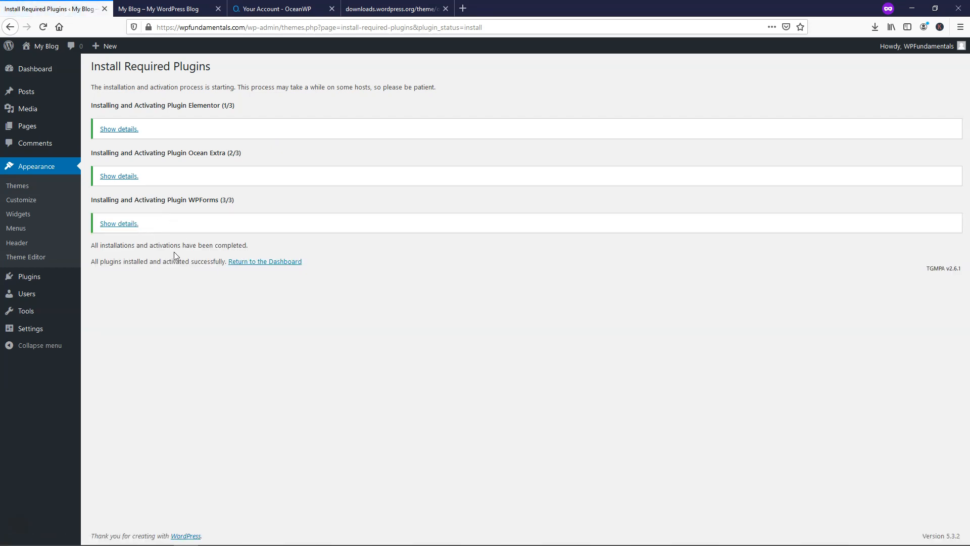
pyautogui.moveTo(26, 293)
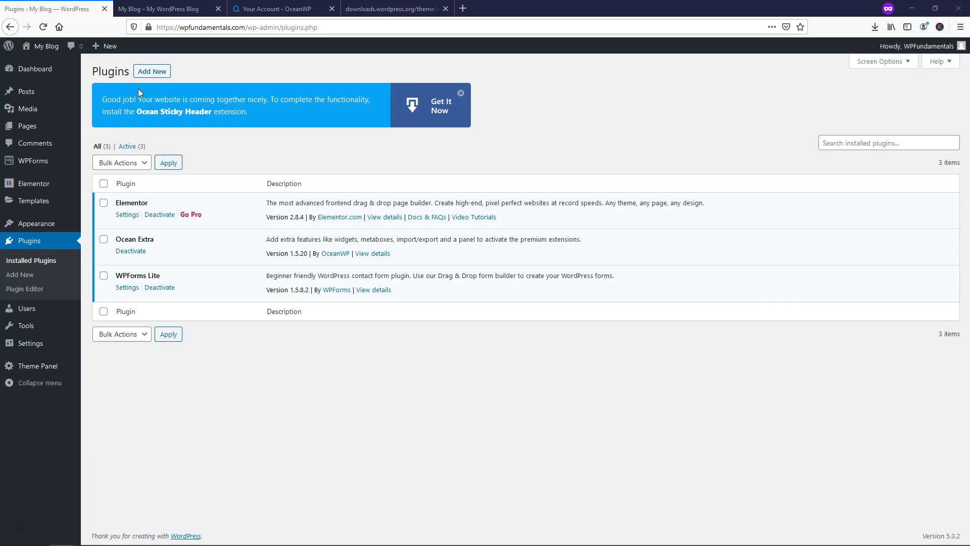
# - Find 'ocean demo import' under Plugins > Add New, then install and activate it
pyautogui.click(152, 71)
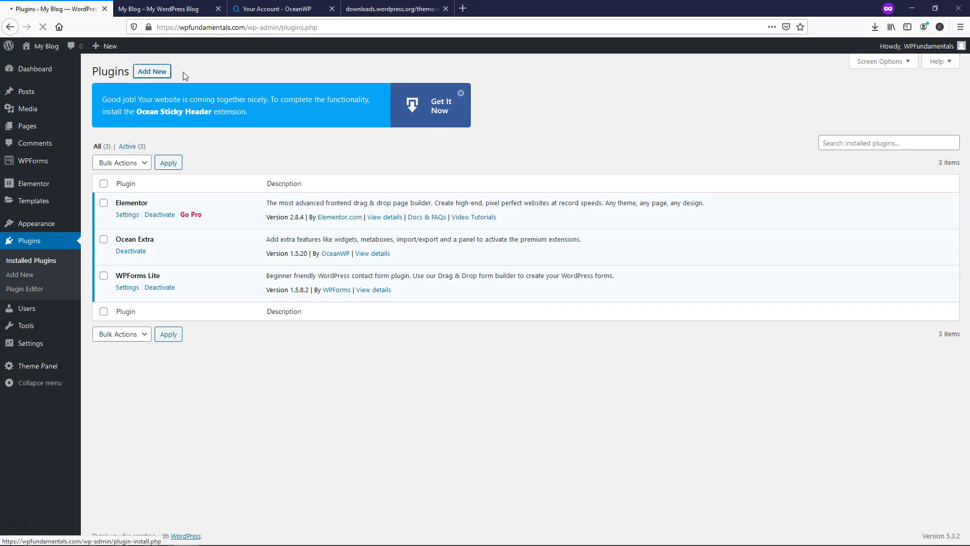
pyautogui.click(152, 71)
pyautogui.write('ocean demo import')
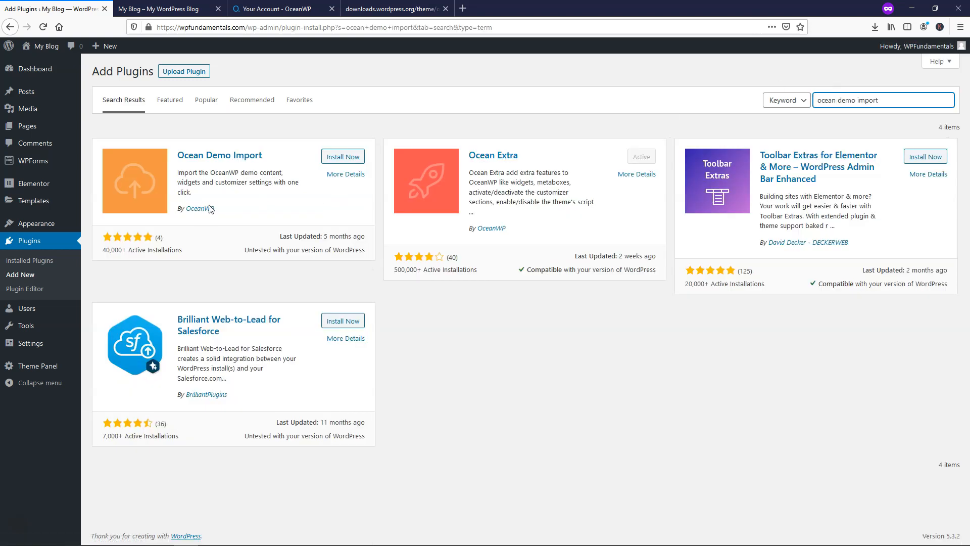
pyautogui.moveTo(204, 218)
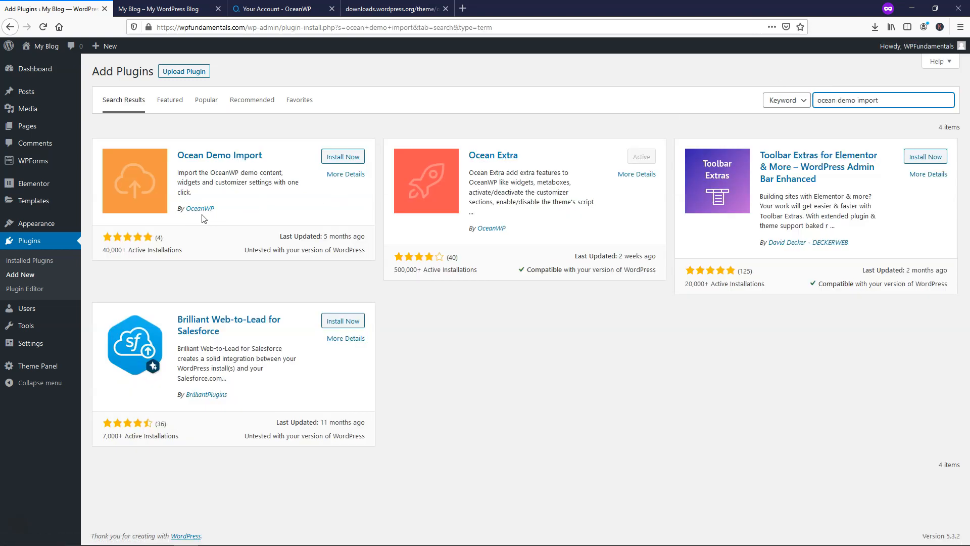
pyautogui.click(342, 156)
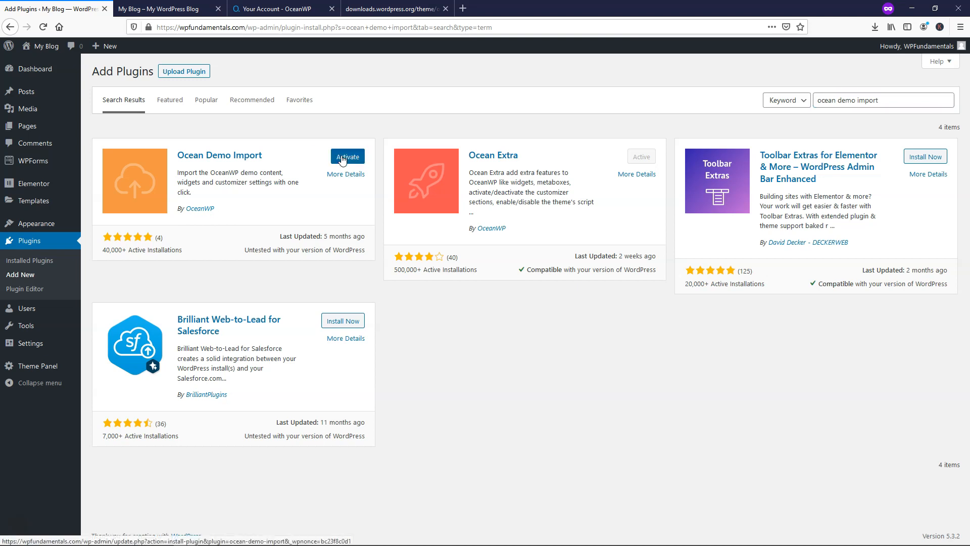
pyautogui.click(347, 156)
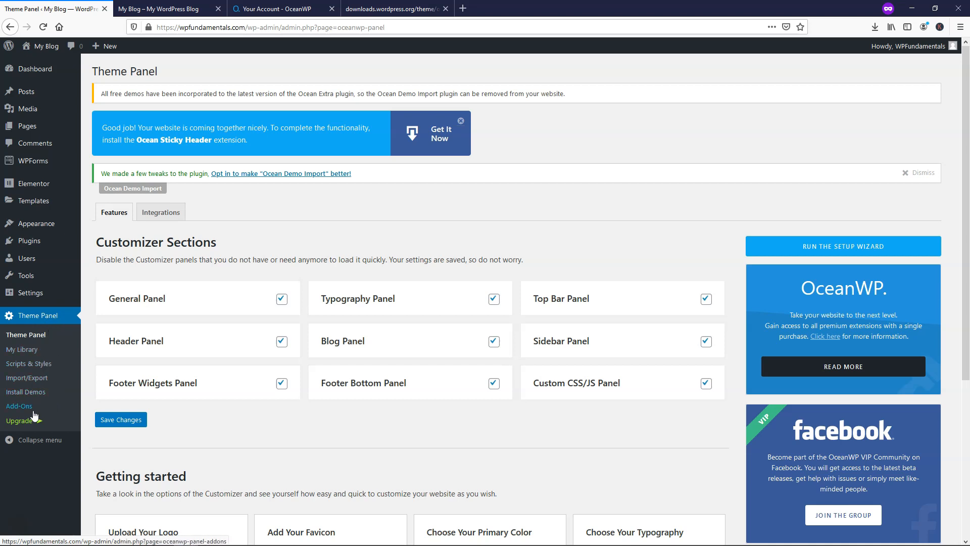
# - Open Install Demos from the Theme Panel and pick the Lawyer demo thumbnail
pyautogui.click(26, 392)
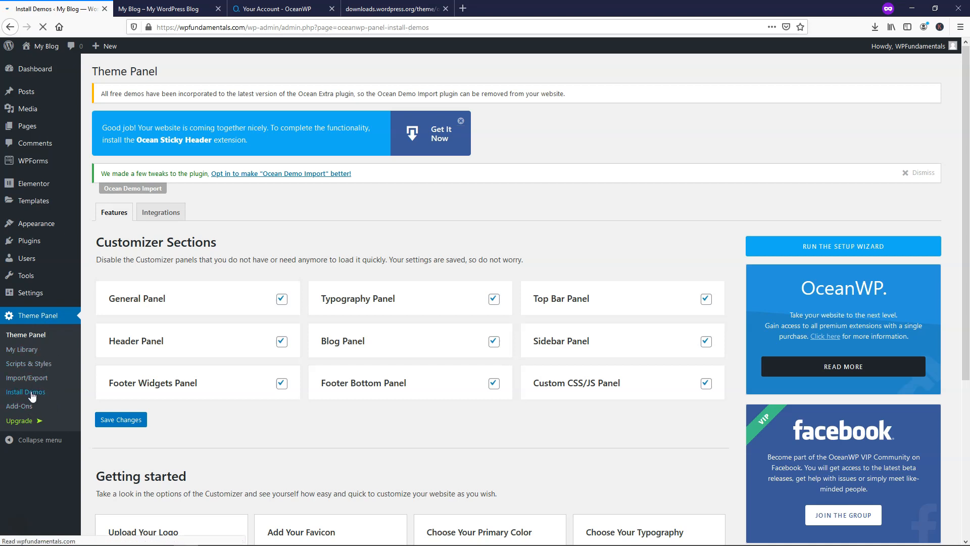
pyautogui.click(26, 391)
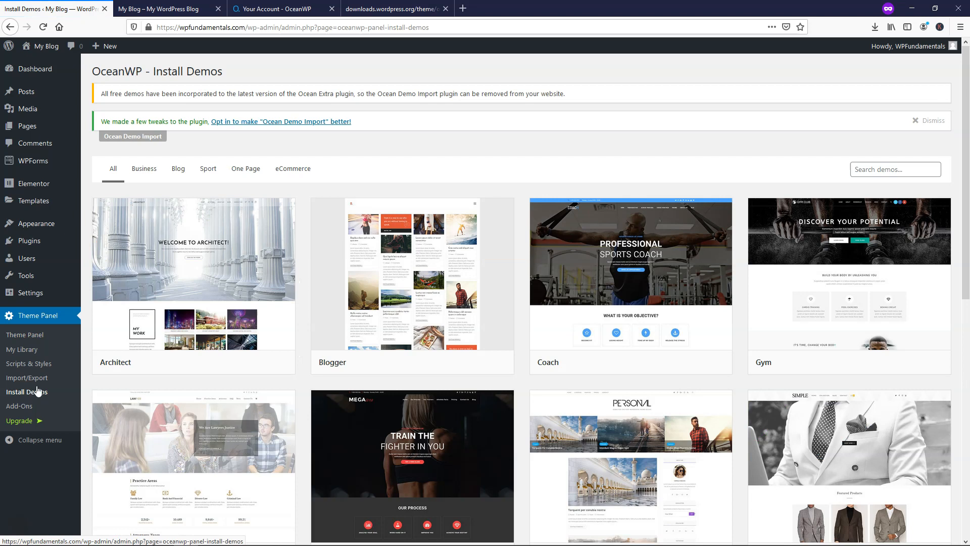
pyautogui.scroll(-3)
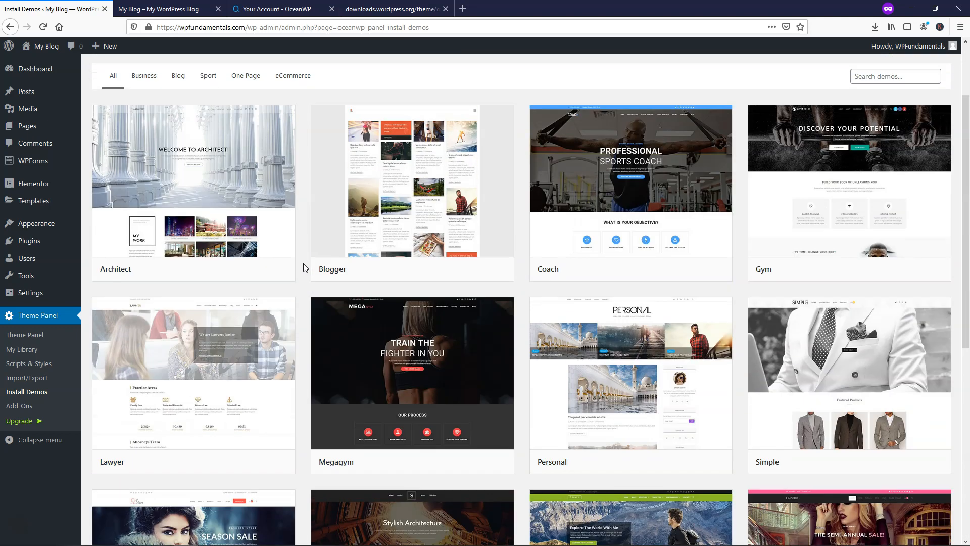
pyautogui.click(193, 340)
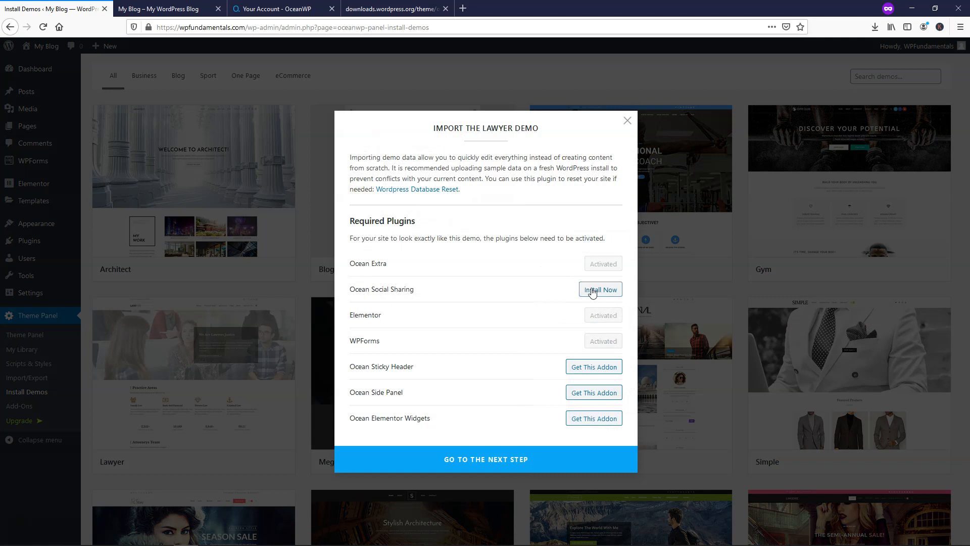
# - Install the required Ocean Social Sharing plugin and proceed to the import options
pyautogui.click(599, 289)
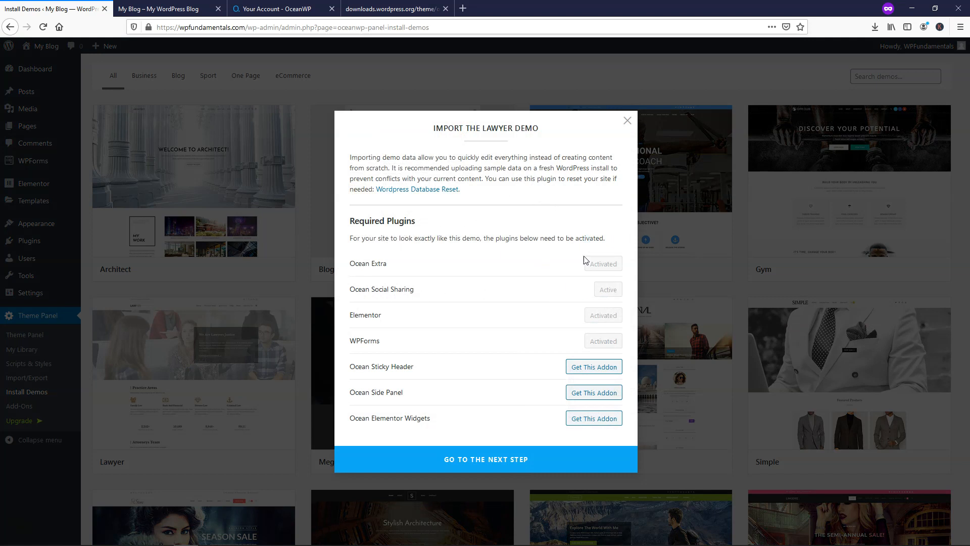
pyautogui.moveTo(593, 366)
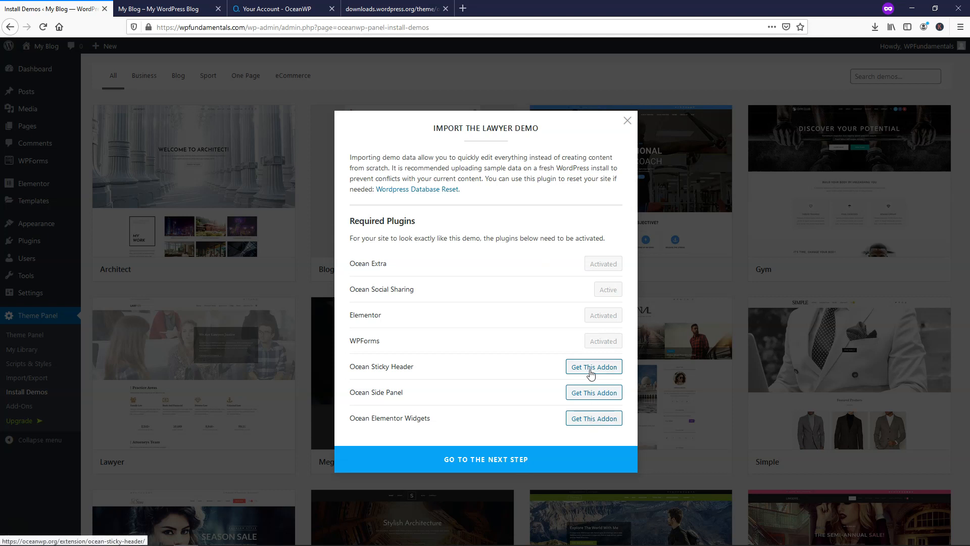
pyautogui.moveTo(587, 375)
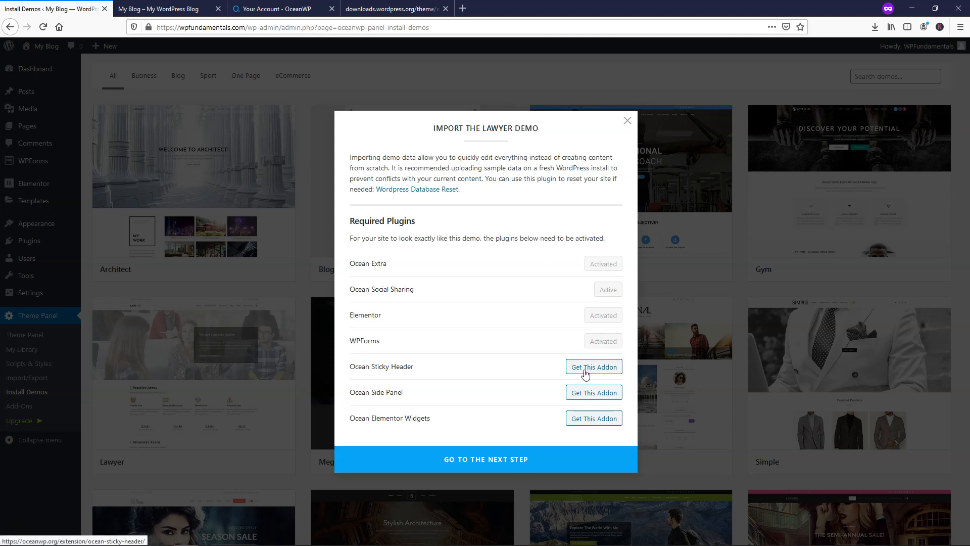
pyautogui.moveTo(499, 373)
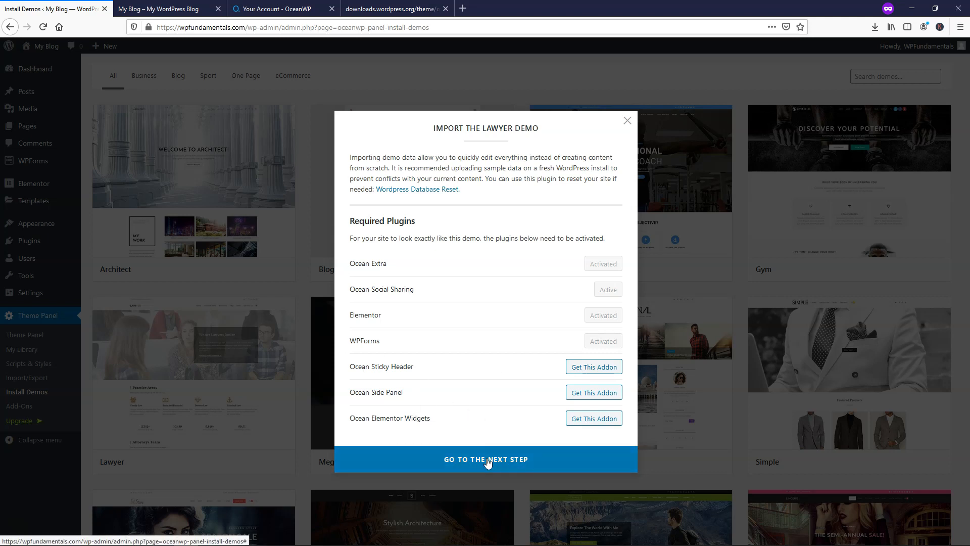
pyautogui.click(485, 460)
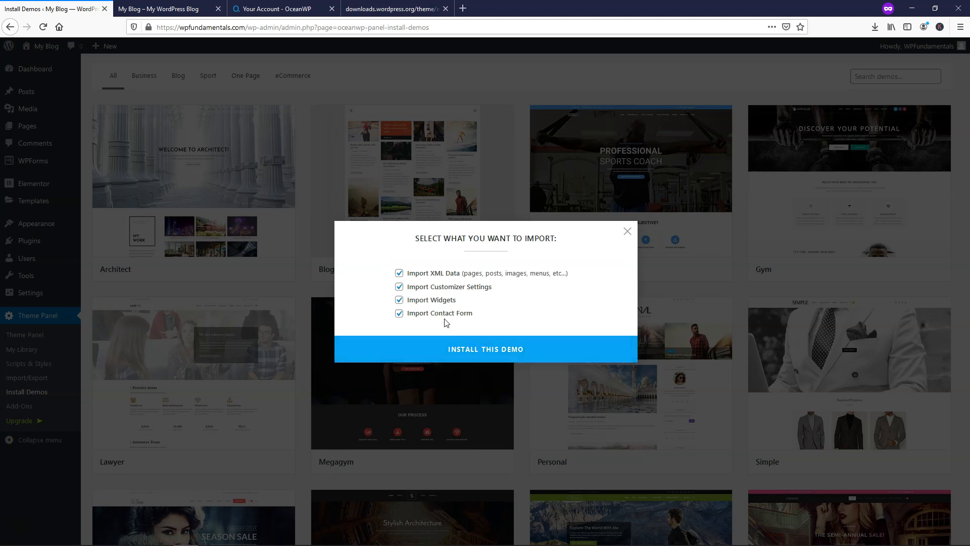
# - Import the Lawyer demo with every import box ticked, then see the result
pyautogui.click(485, 348)
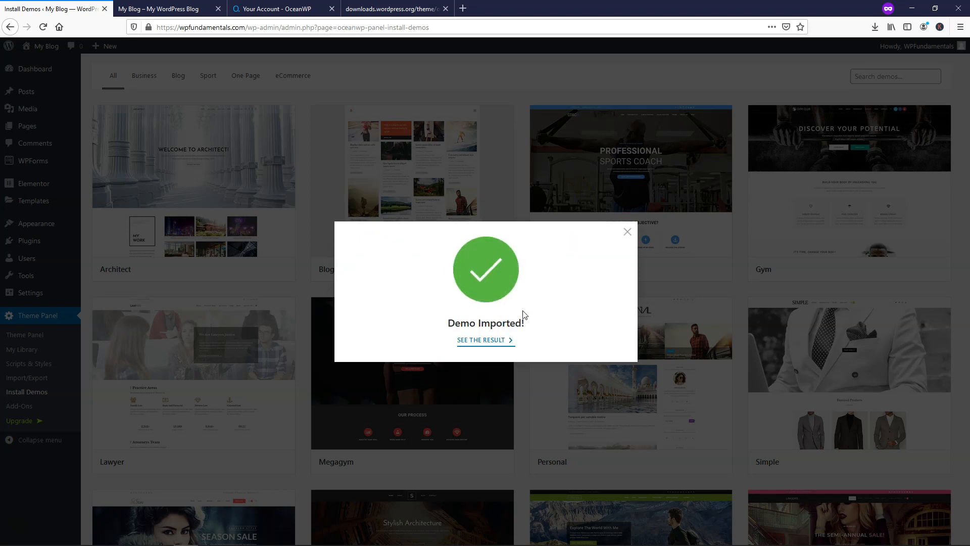
pyautogui.click(486, 340)
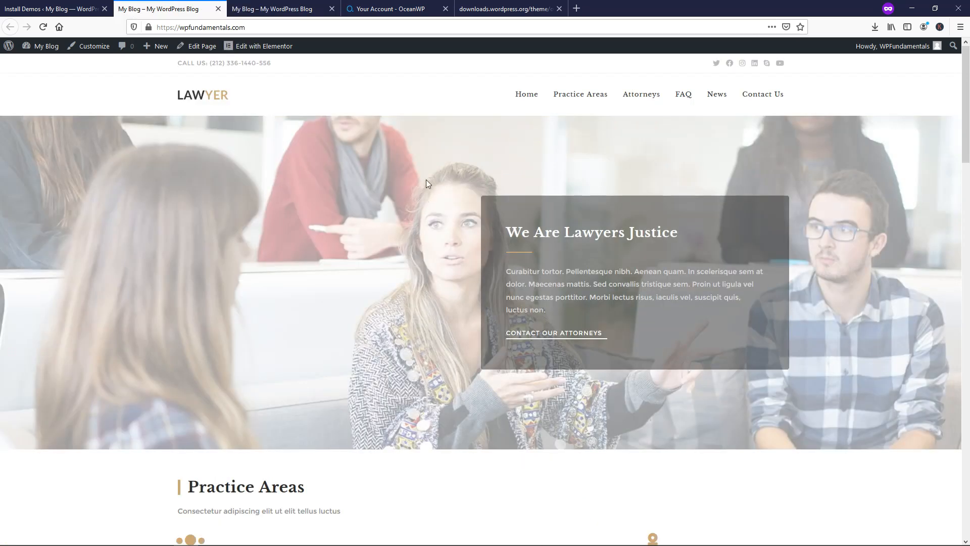
# - Scroll the Lawyer homepage, then go to its Practice Areas page with Family Law and Divorce Law cards
pyautogui.scroll(-3)
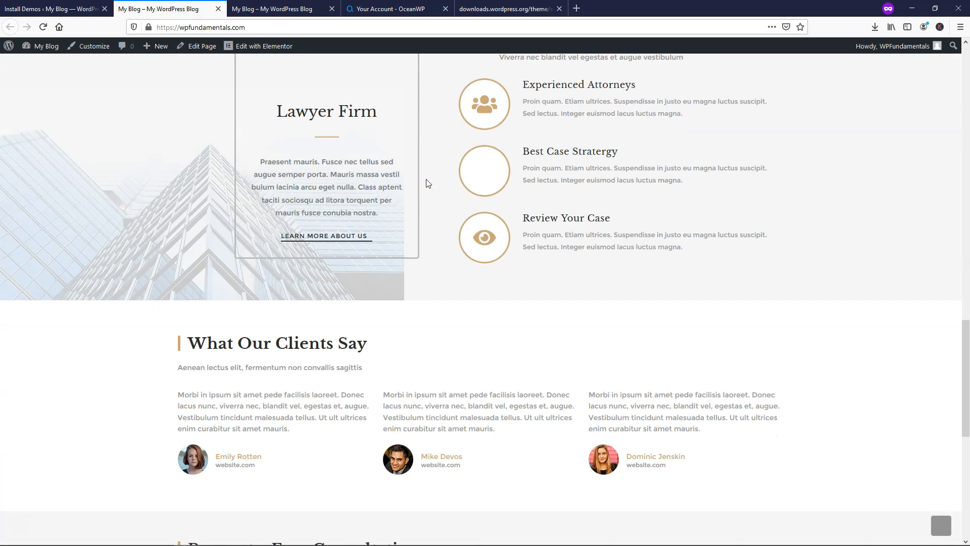
pyautogui.scroll(-3)
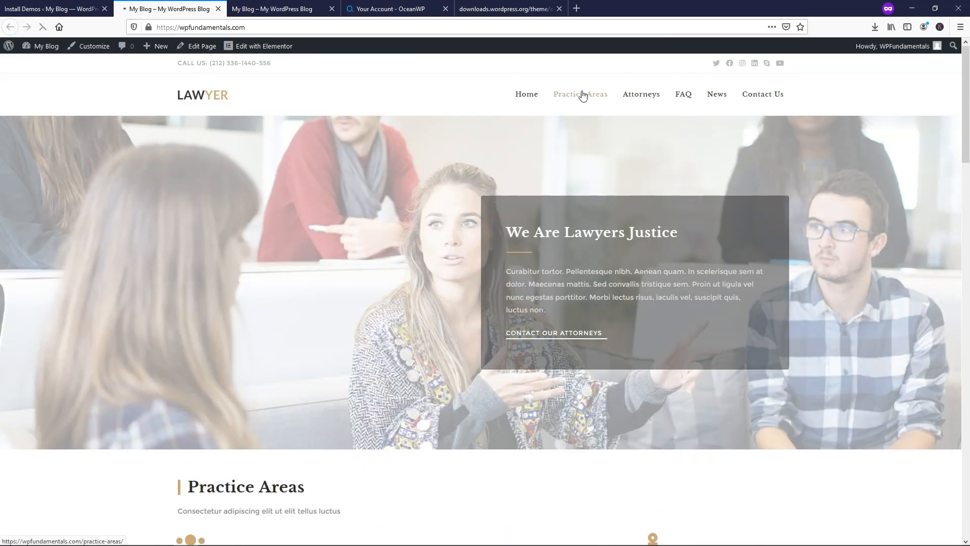
pyautogui.click(579, 94)
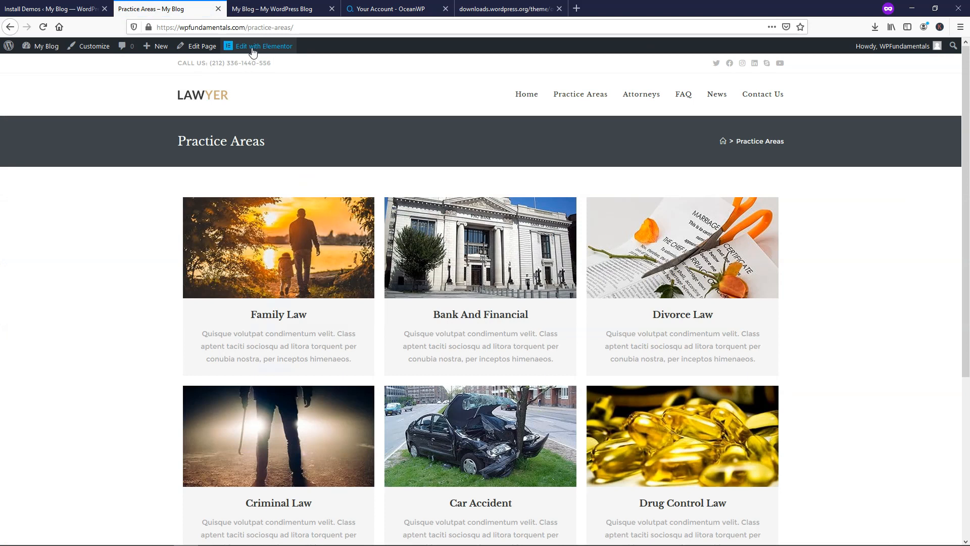
pyautogui.moveTo(441, 159)
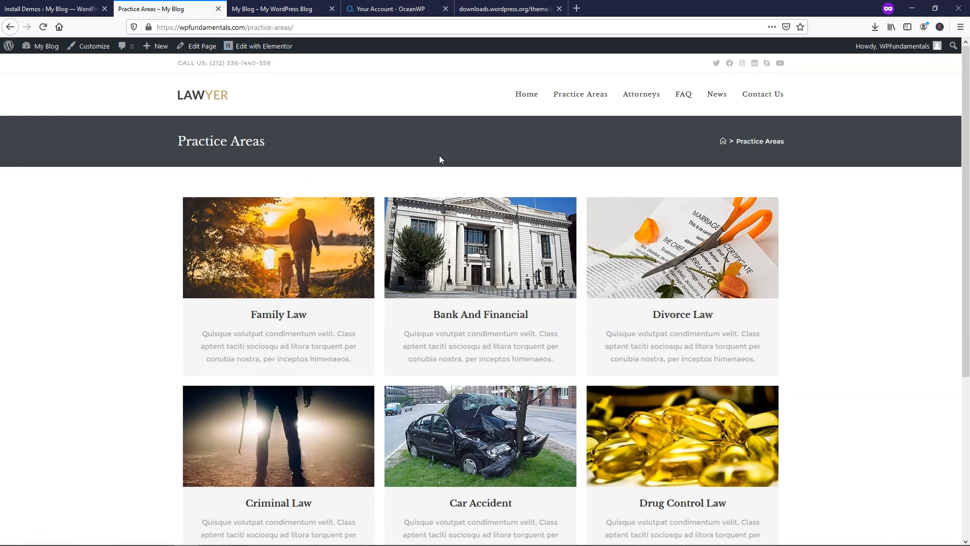
pyautogui.moveTo(463, 124)
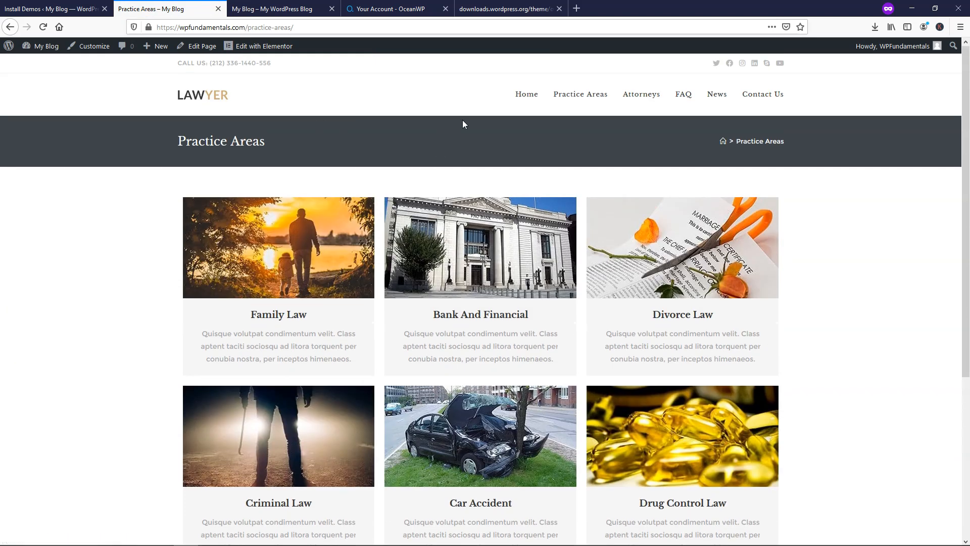